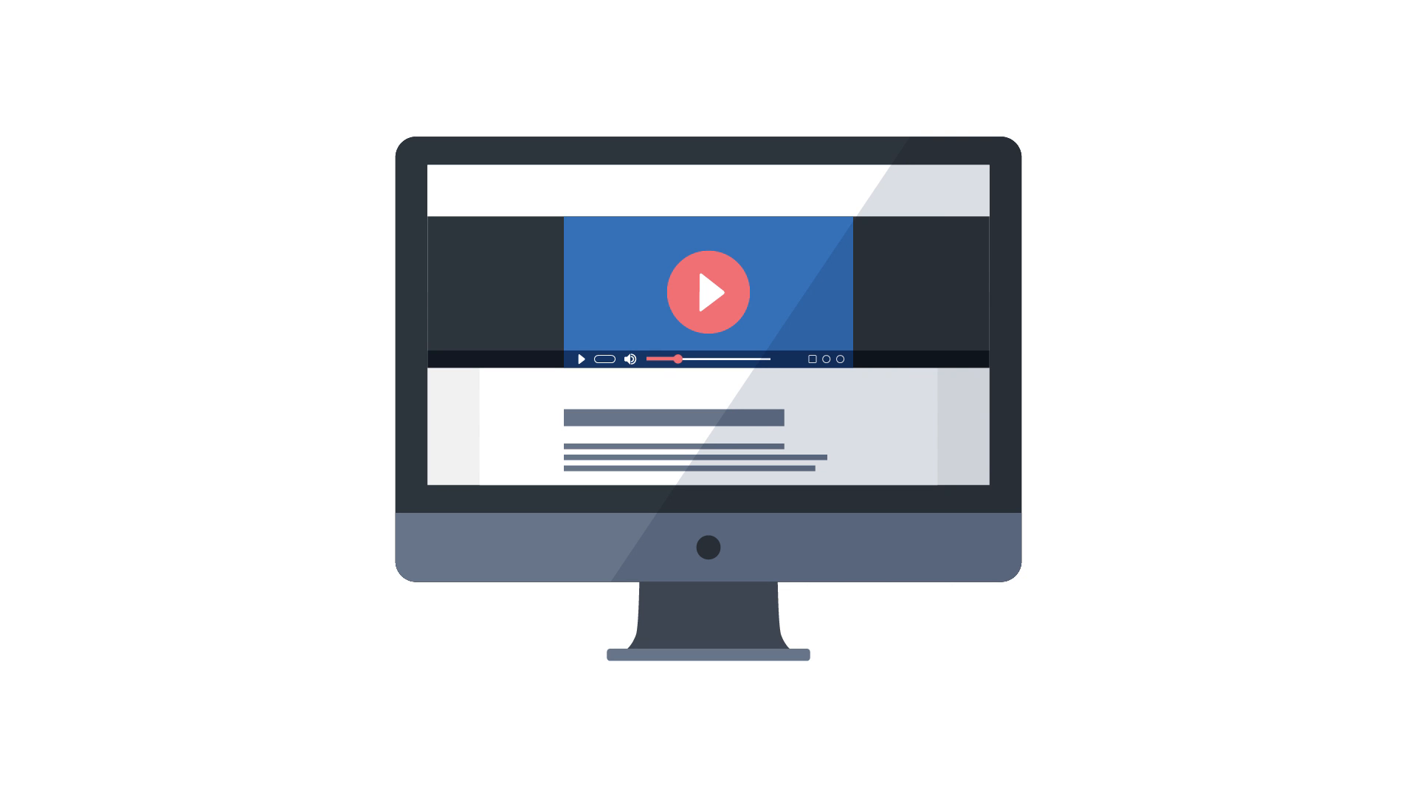
{"action": "left_click_drag", "start_coordinate": [676, 358], "coordinate": [707, 359]}
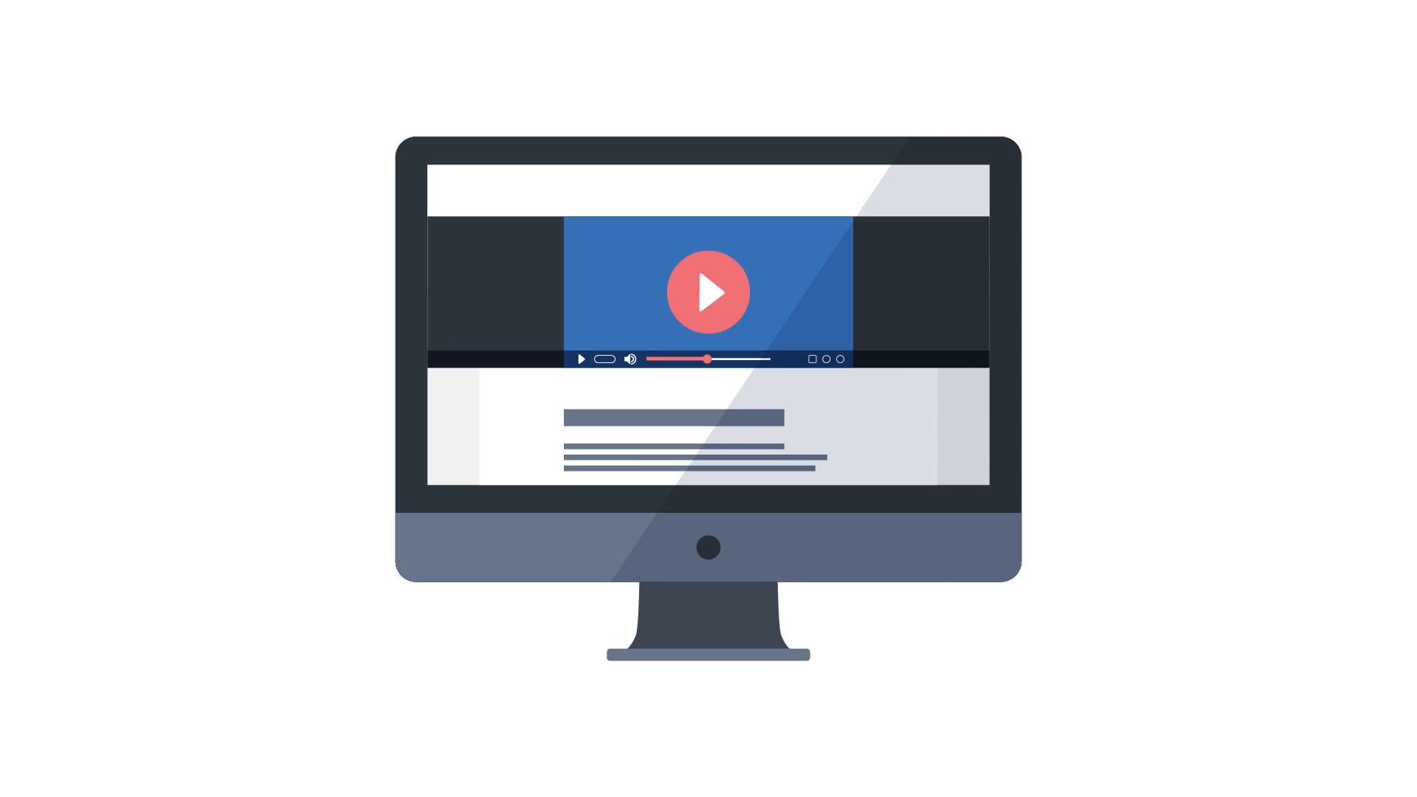